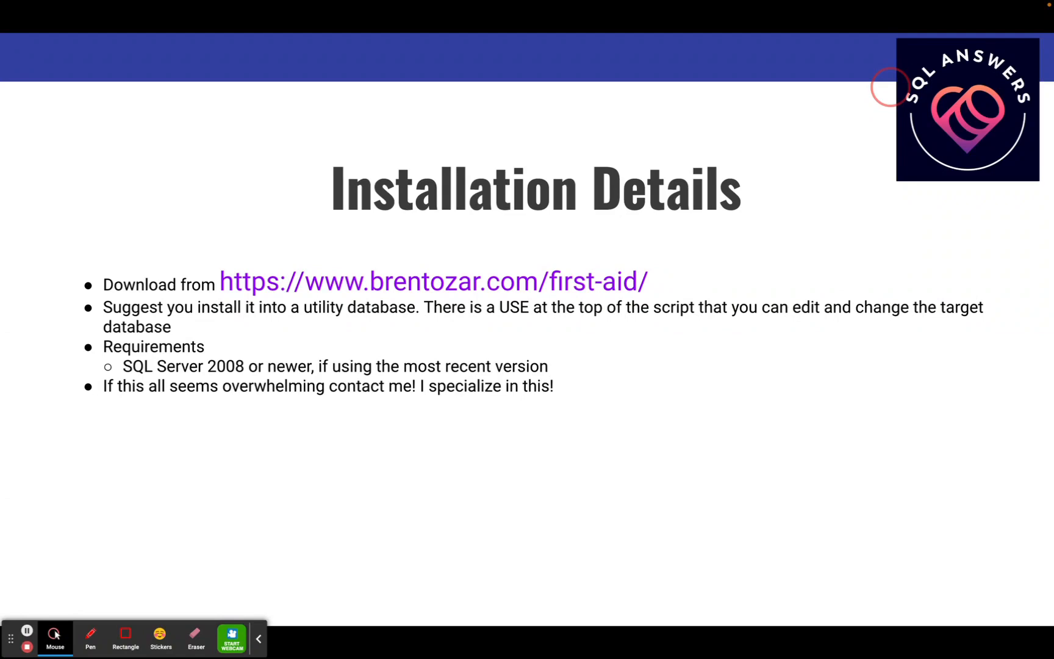
{"action": "mouse_move", "coordinate": [26, 641]}
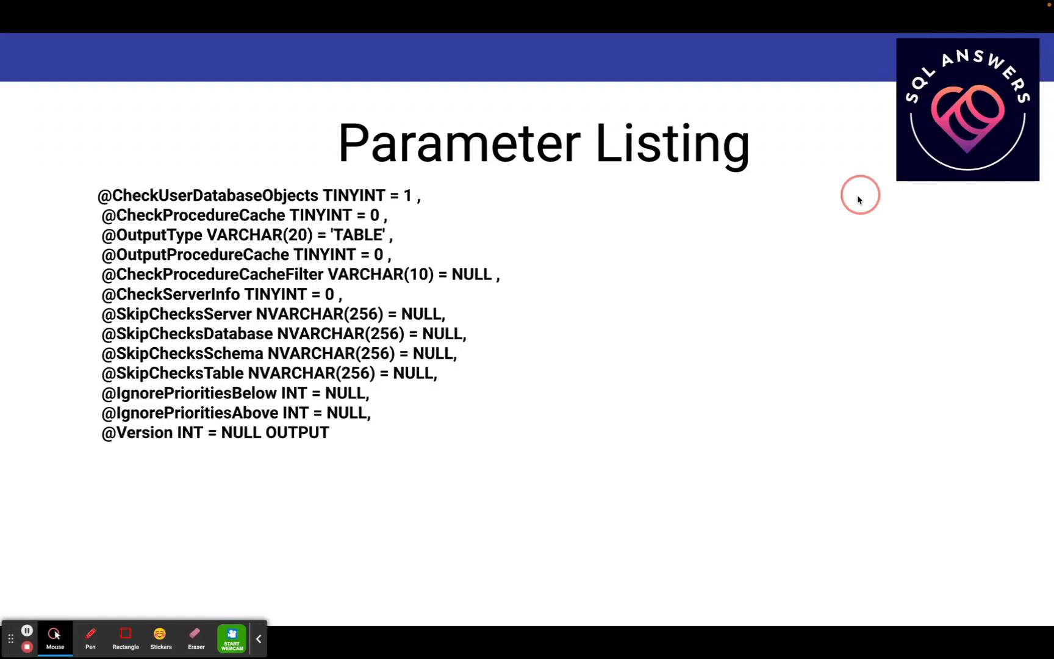
{"action": "mouse_move", "coordinate": [839, 212]}
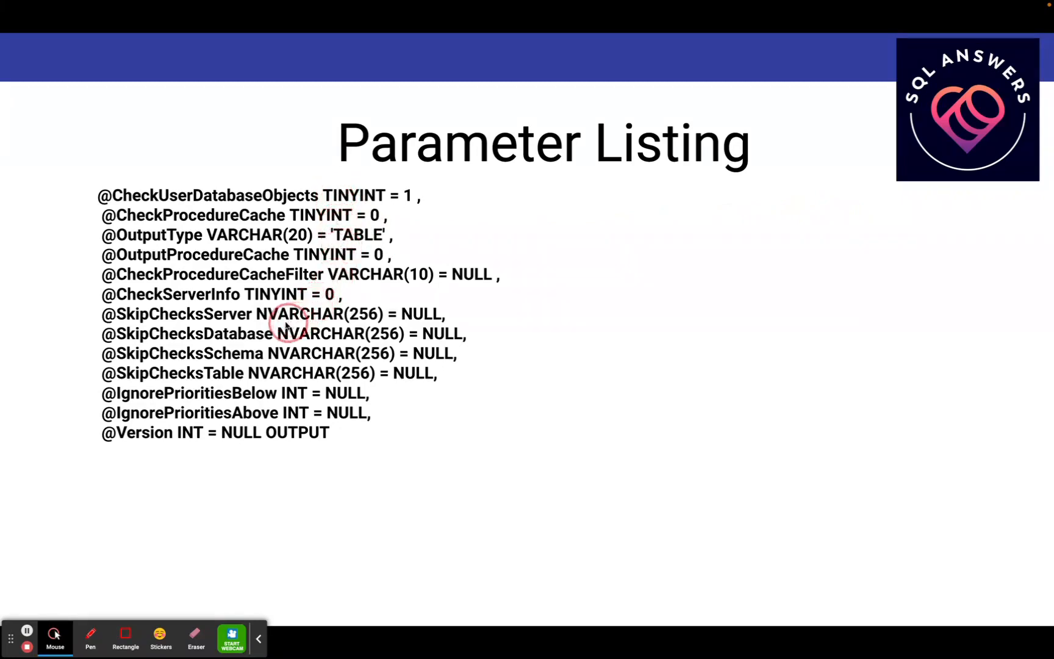
{"action": "mouse_move", "coordinate": [289, 334]}
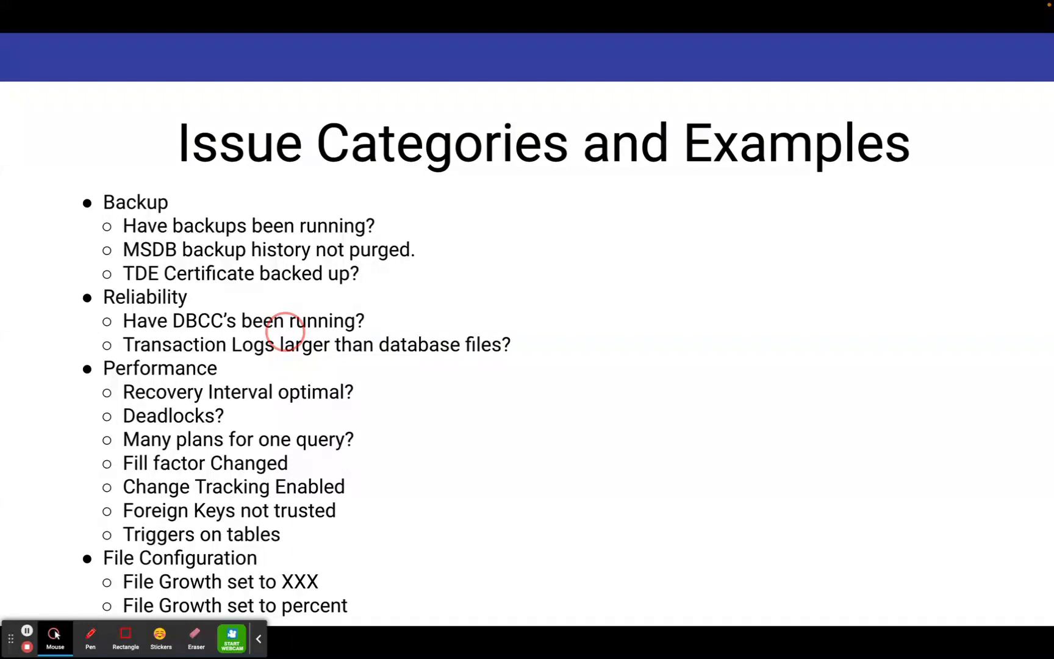
{"action": "mouse_move", "coordinate": [275, 274]}
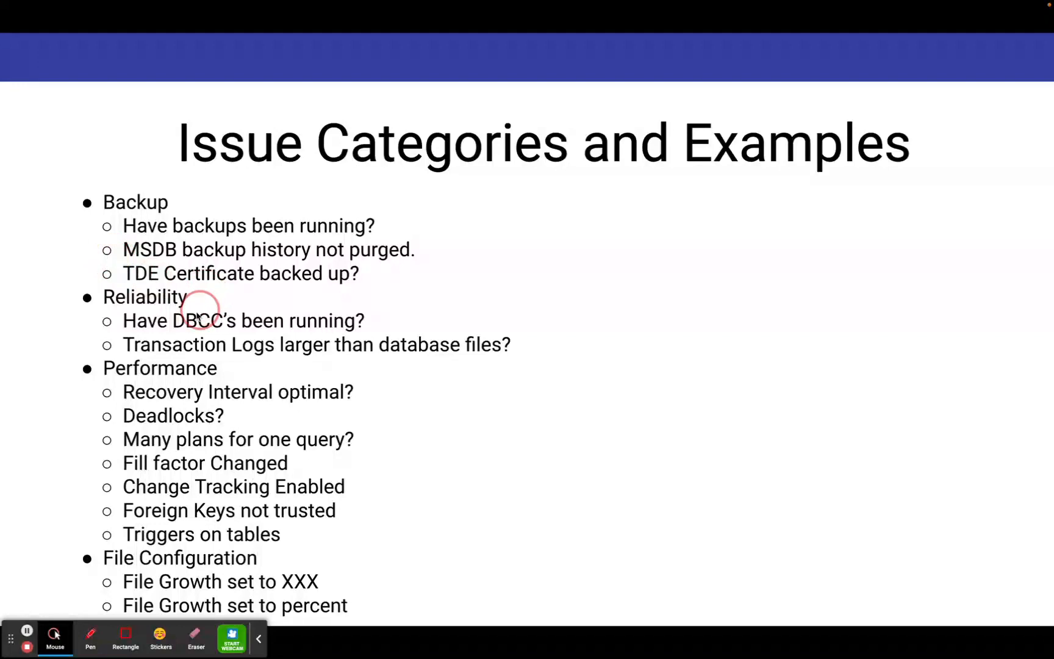
{"action": "mouse_move", "coordinate": [85, 380]}
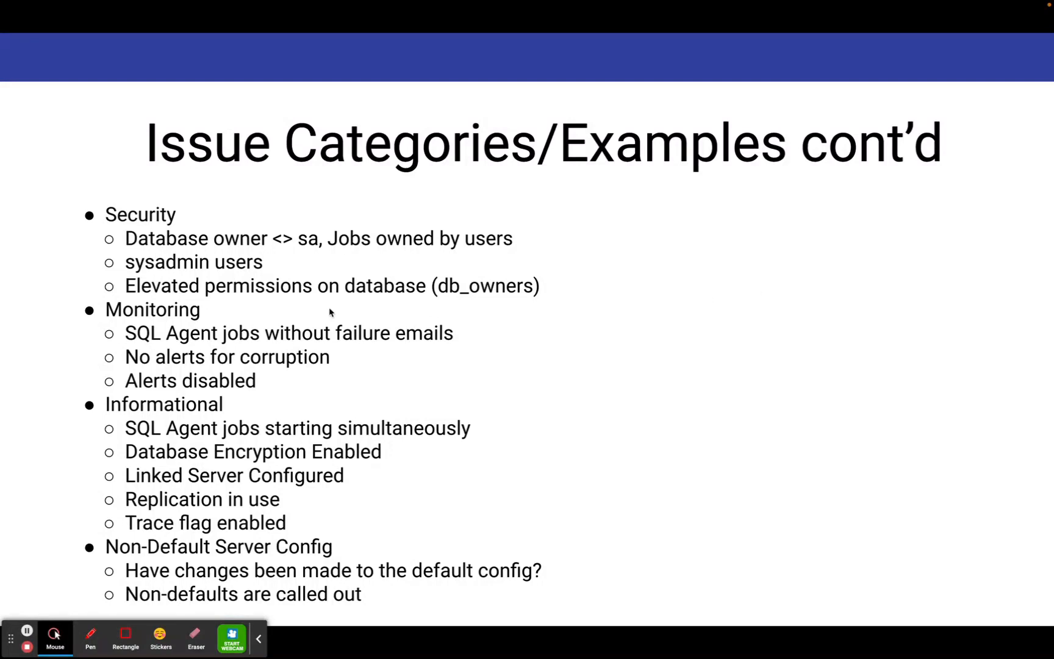
{"action": "mouse_move", "coordinate": [344, 360]}
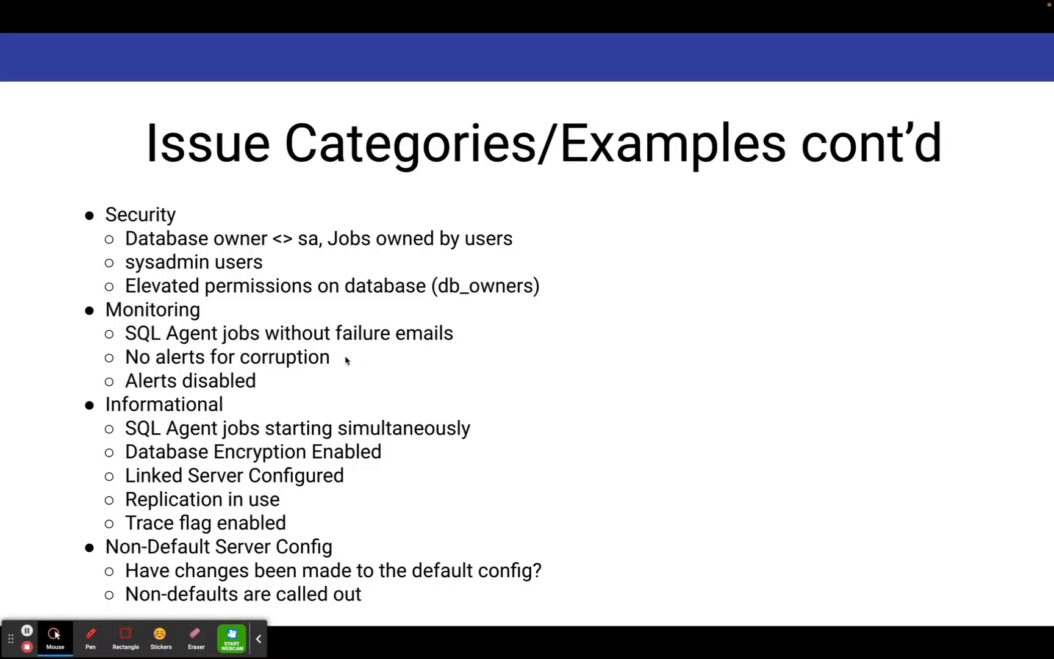
{"action": "mouse_move", "coordinate": [266, 377]}
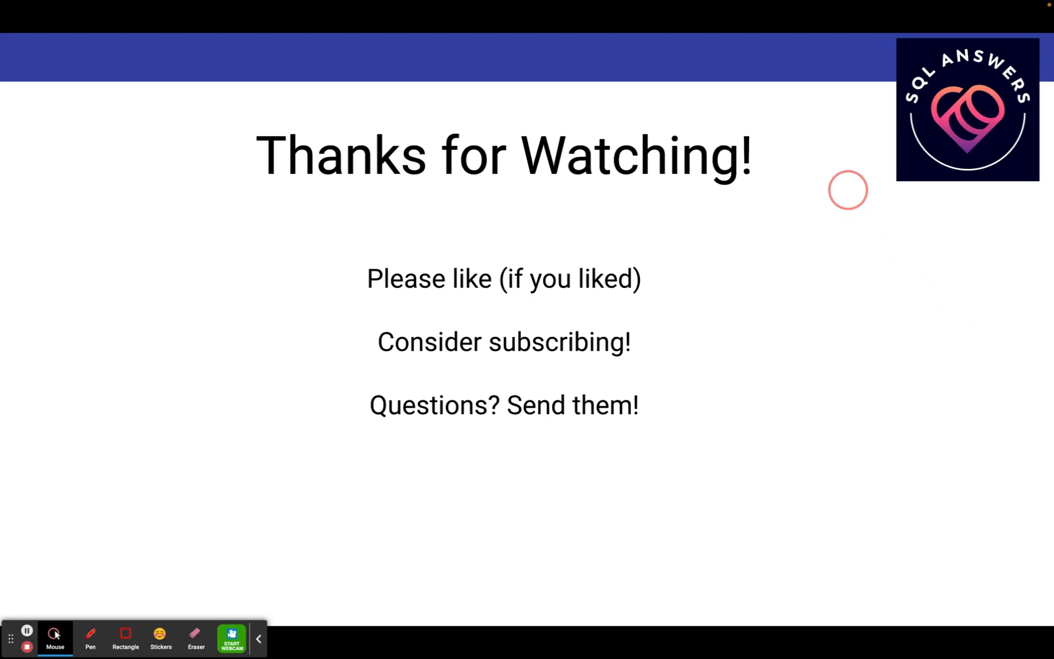
{"action": "mouse_move", "coordinate": [840, 250]}
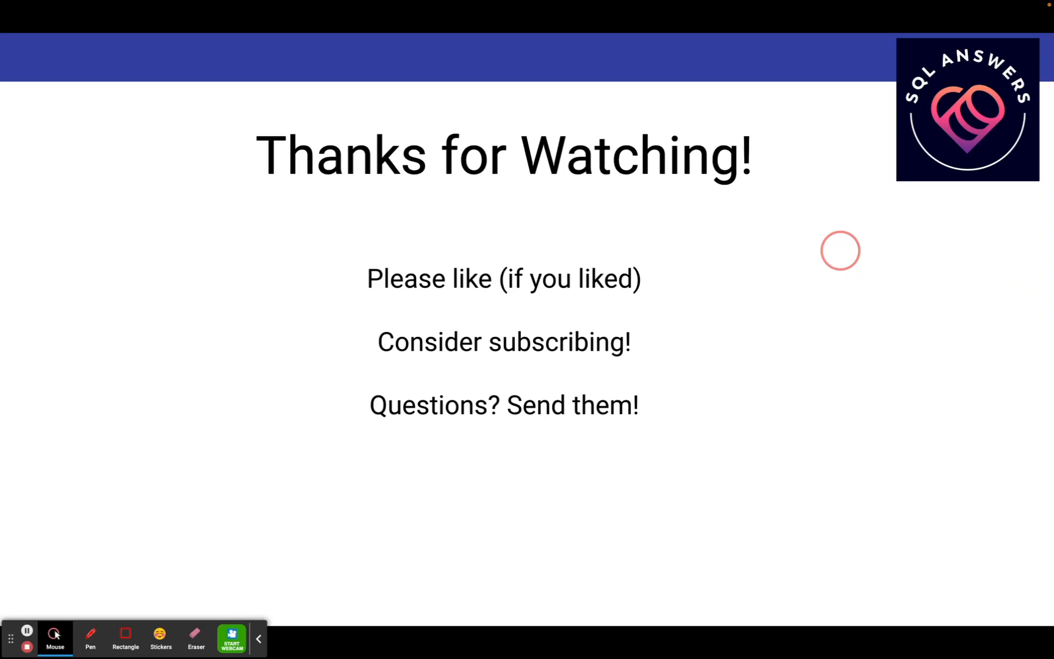